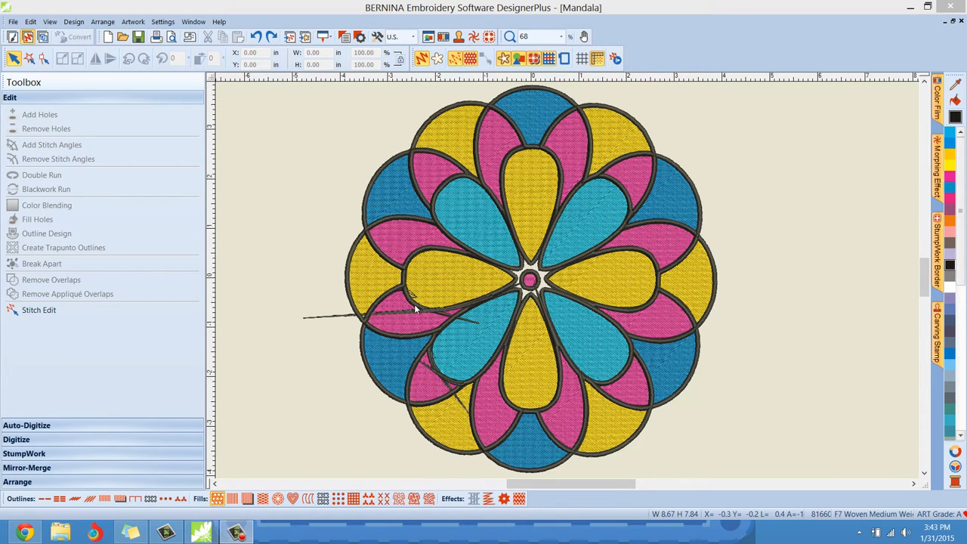
mouse_move(420, 254)
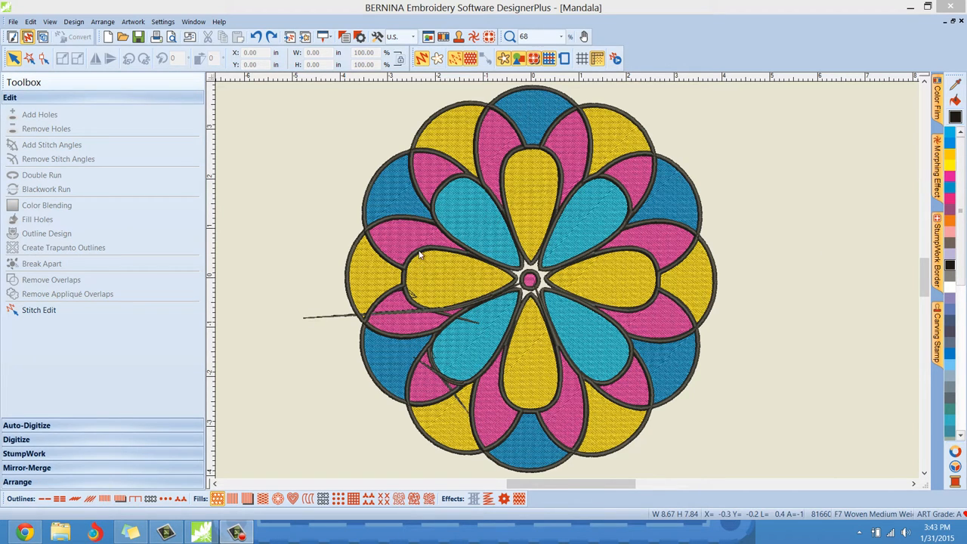
mouse_move(744, 257)
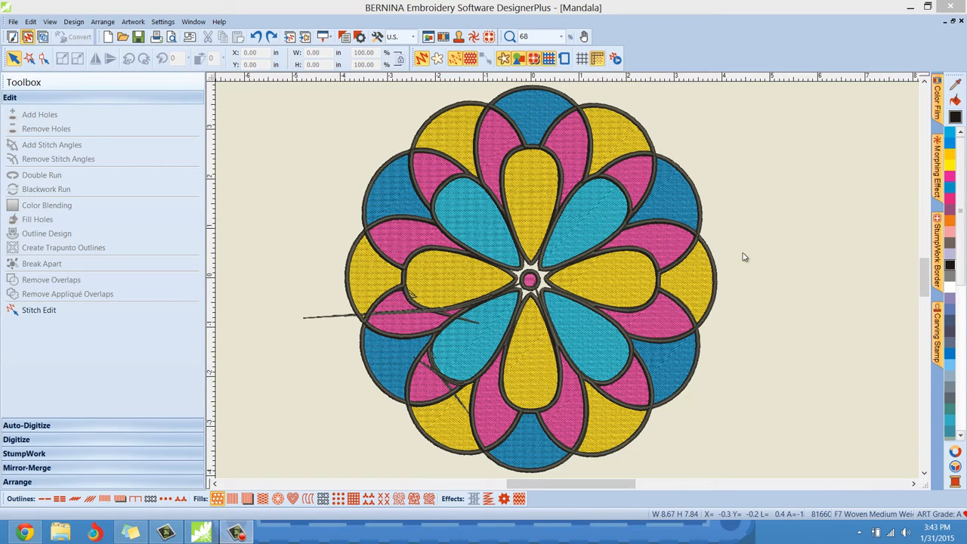
- Show the Color Film breakdown and review the mandala's blue, yellow and pink blocks without the black outlines
left_click(940, 93)
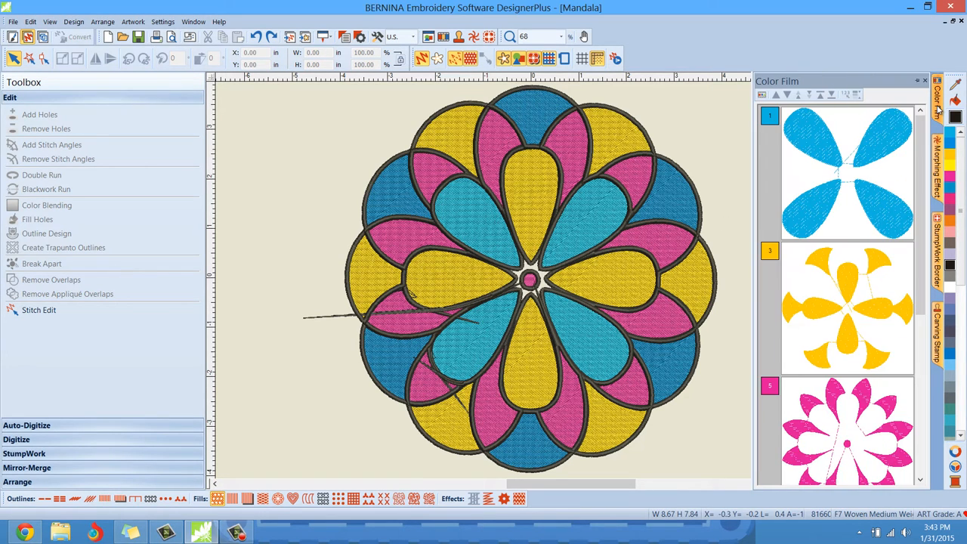
scroll("down", 3)
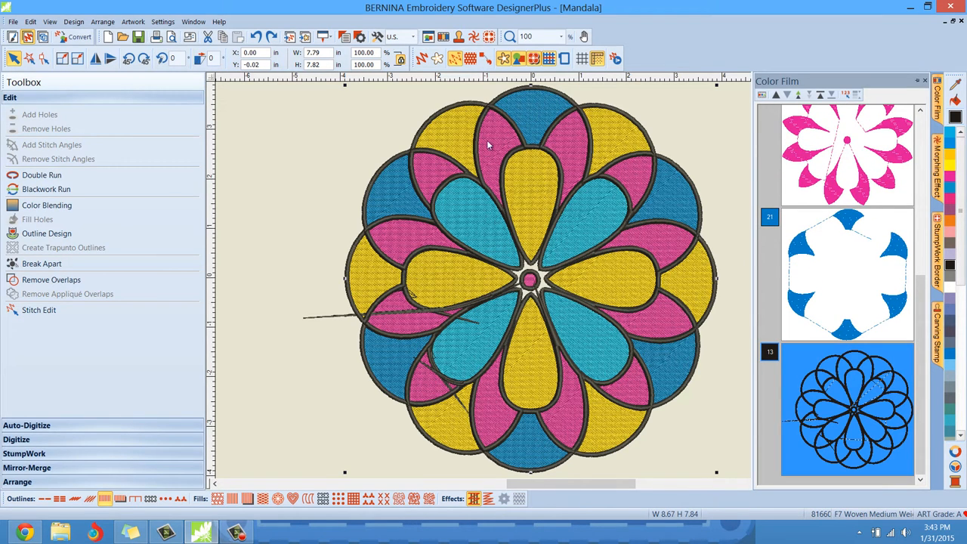
mouse_move(446, 359)
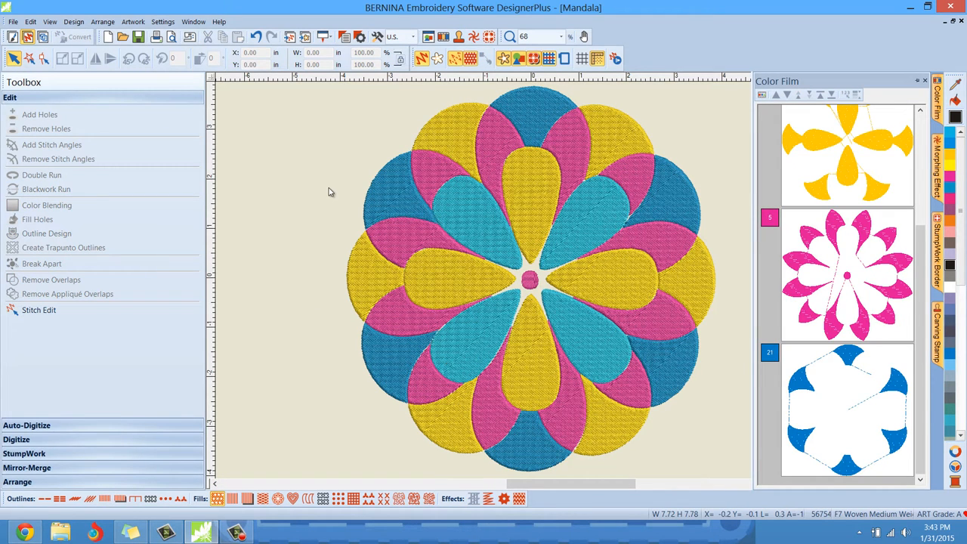
mouse_move(916, 369)
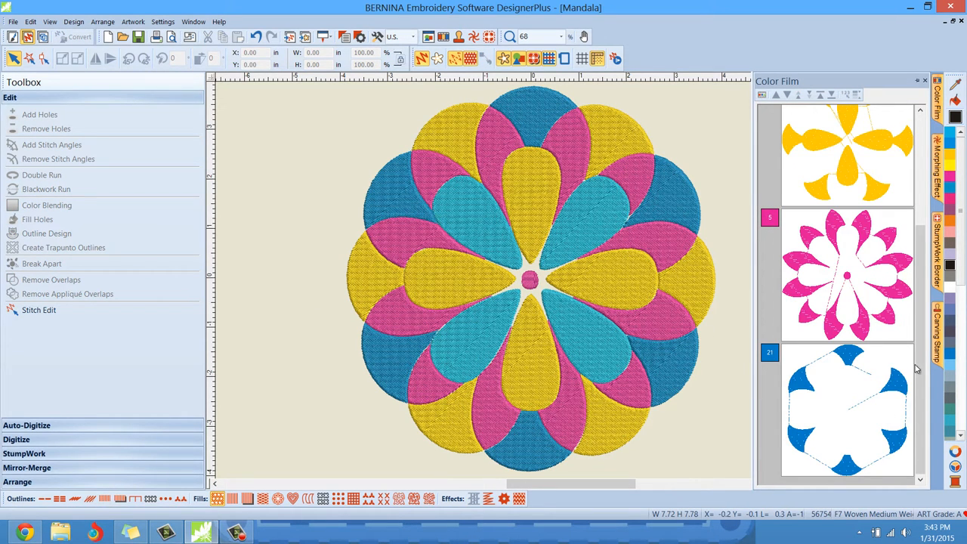
scroll("up", 3)
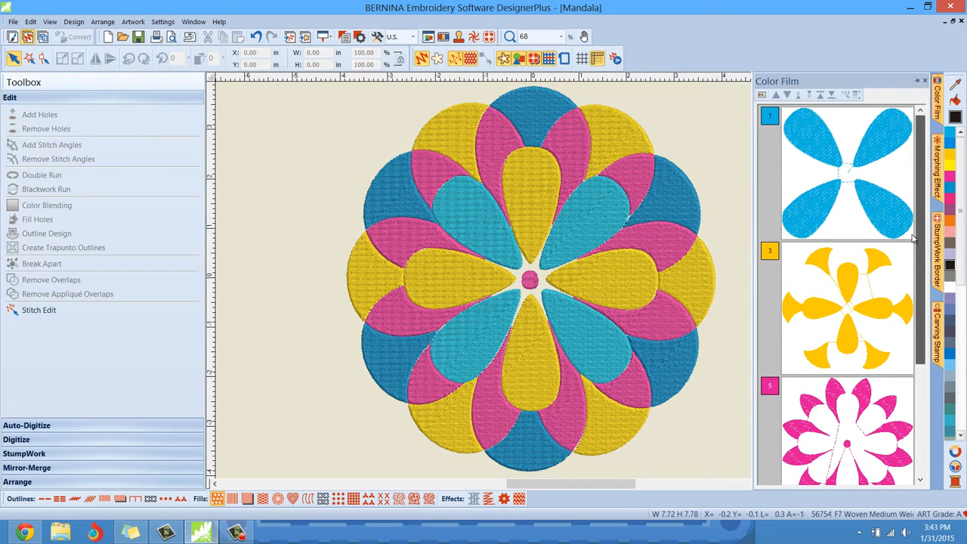
scroll("down", 3)
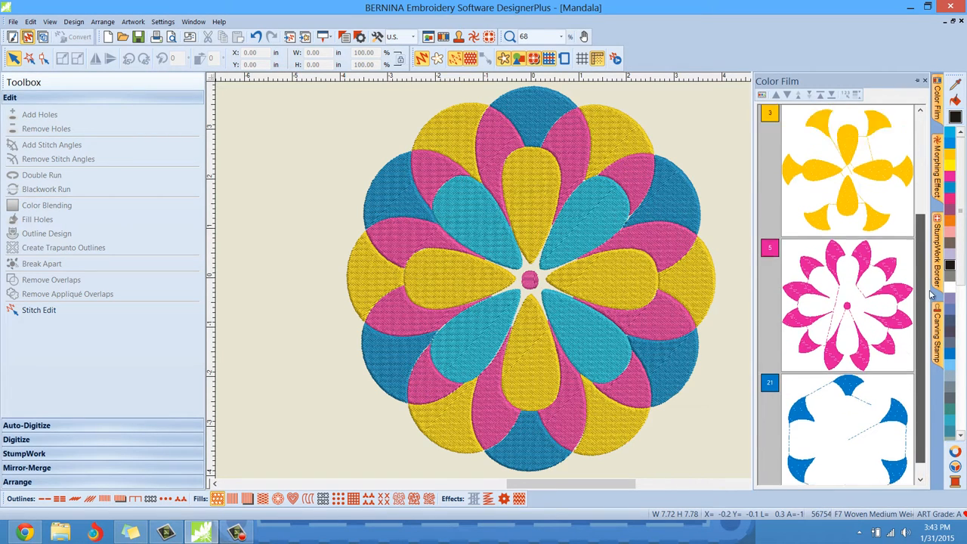
scroll("up", 3)
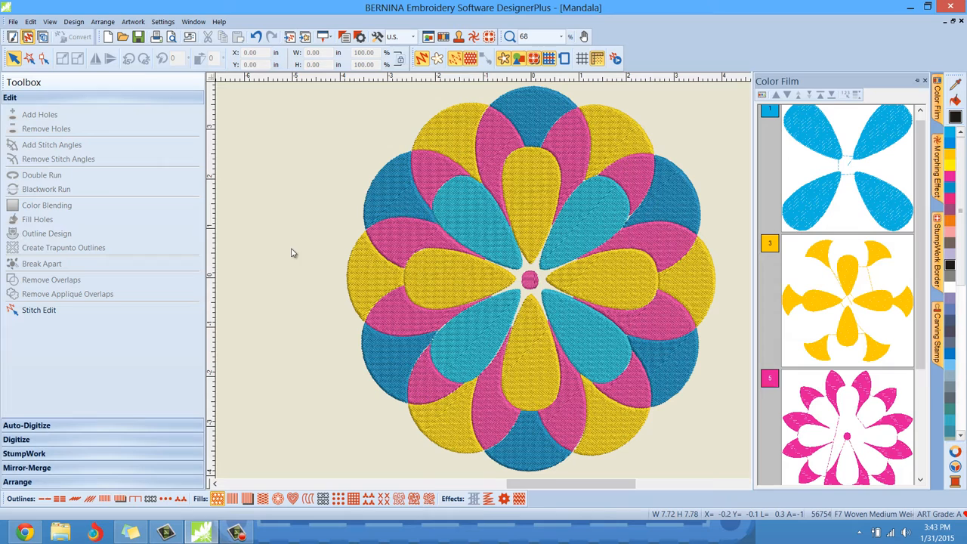
mouse_move(423, 124)
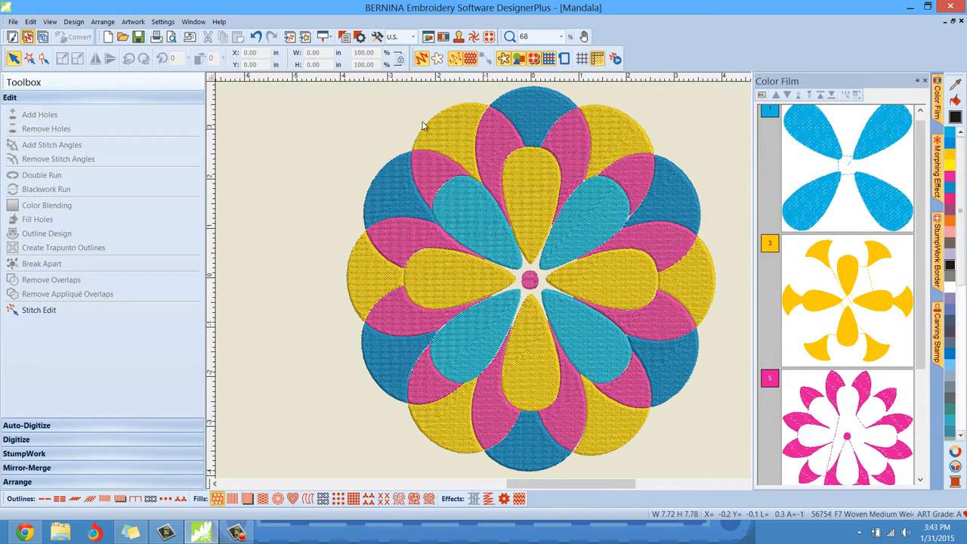
- Hide the Color Film docker so the outline-free mandala fills the workspace
left_click(923, 82)
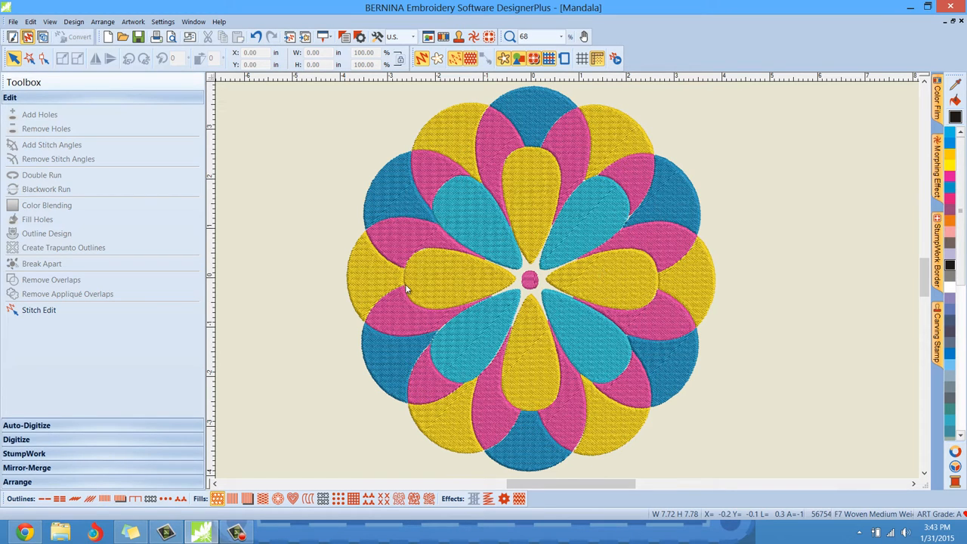
mouse_move(275, 263)
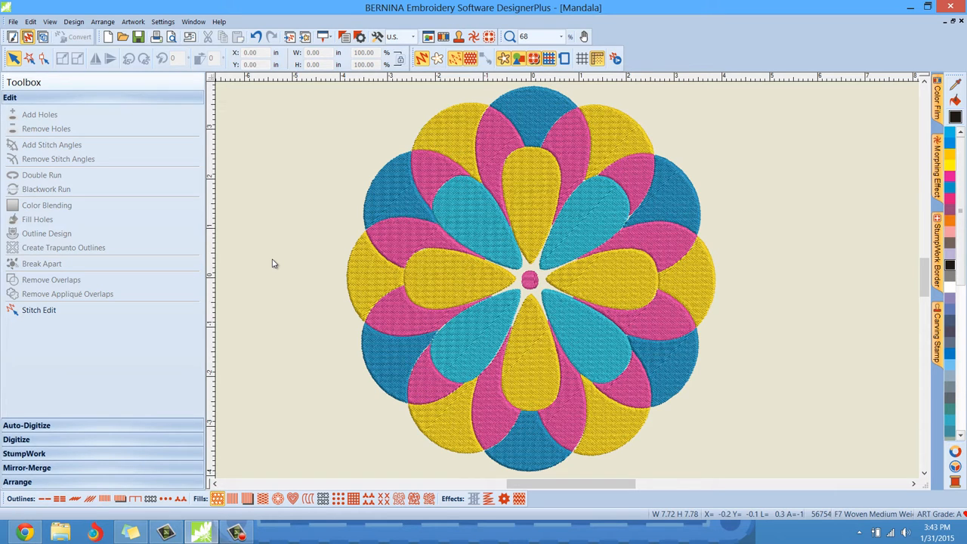
mouse_move(786, 174)
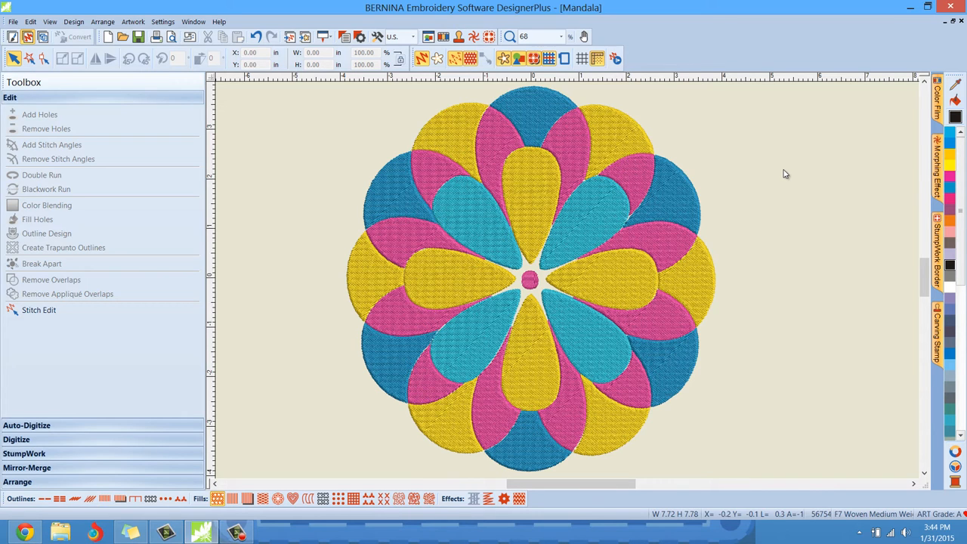
- Select the whole mandala and show its colour-by-colour breakdown again
left_click(529, 279)
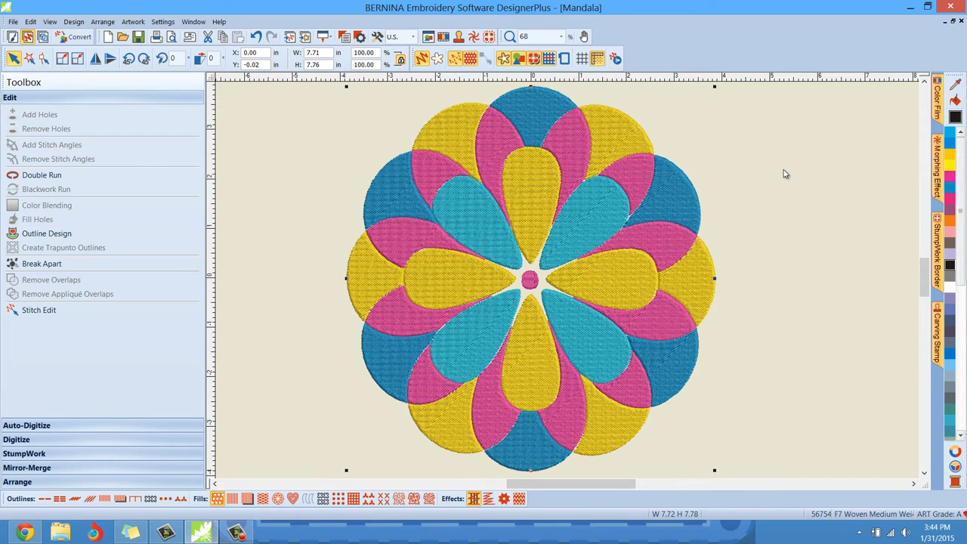
left_click(936, 98)
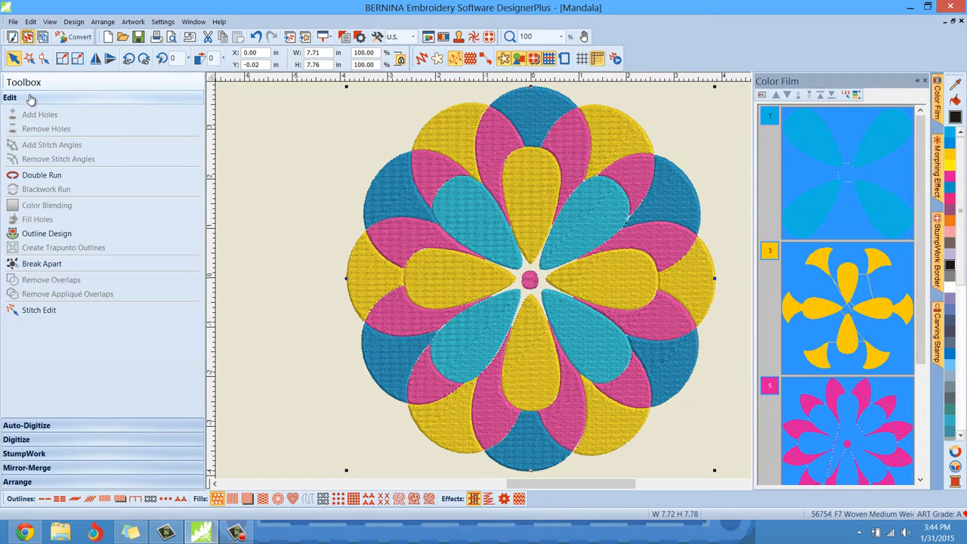
mouse_move(47, 236)
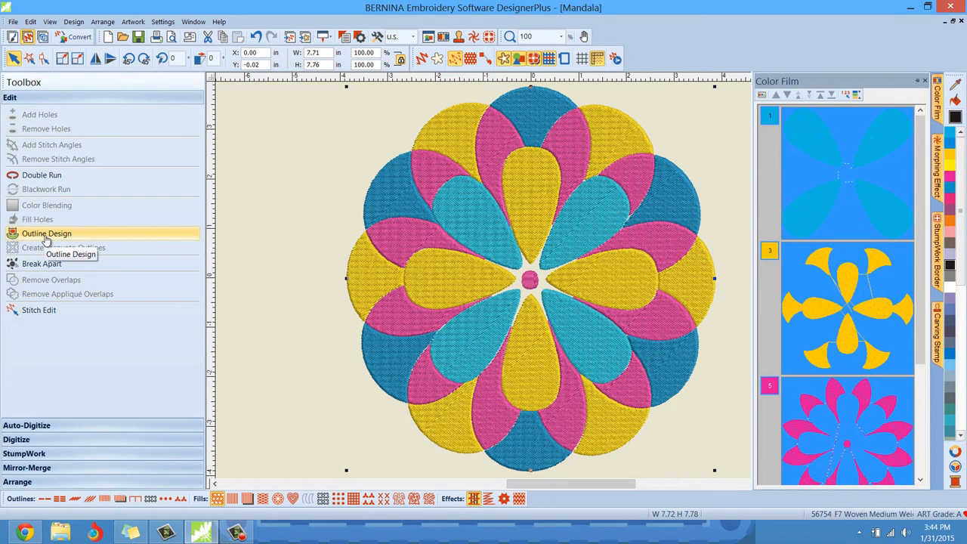
- Set Outline Design to one satin outline in 33 BERNINA lime green with a 0.05 in offset
left_click(47, 233)
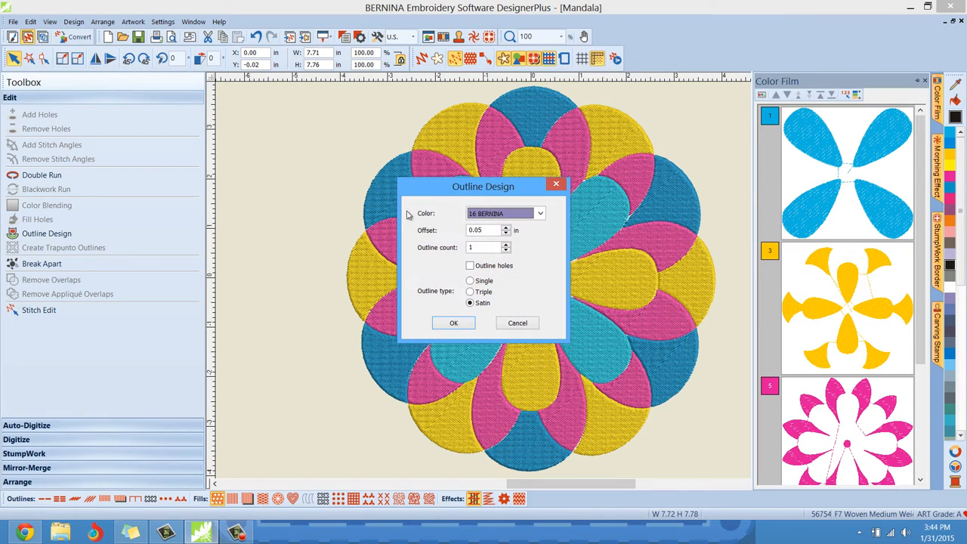
left_click_drag(483, 188, 221, 145)
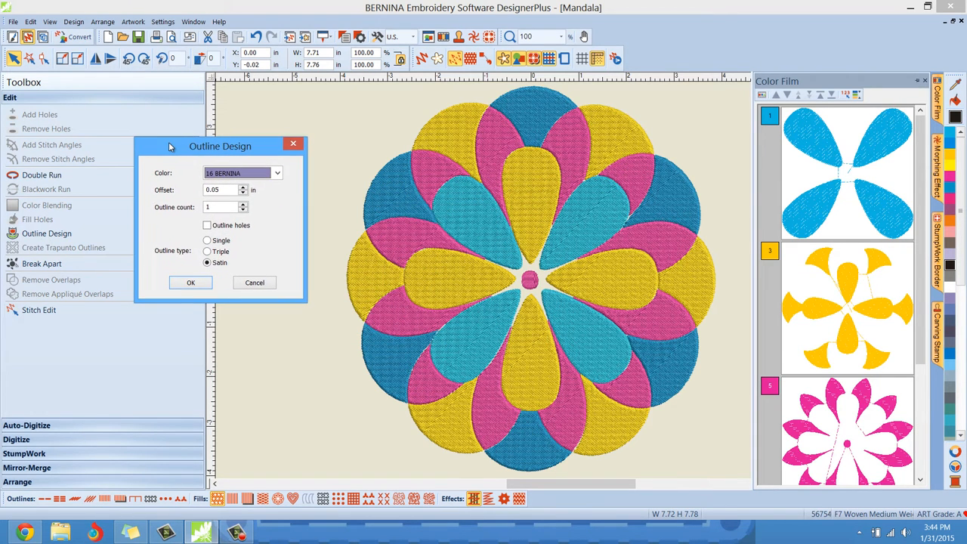
left_click(278, 172)
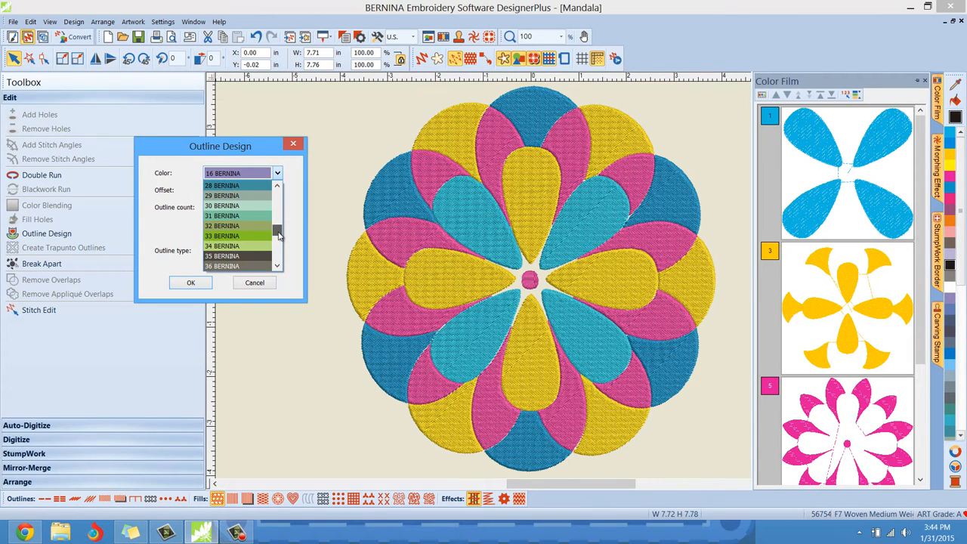
left_click(222, 236)
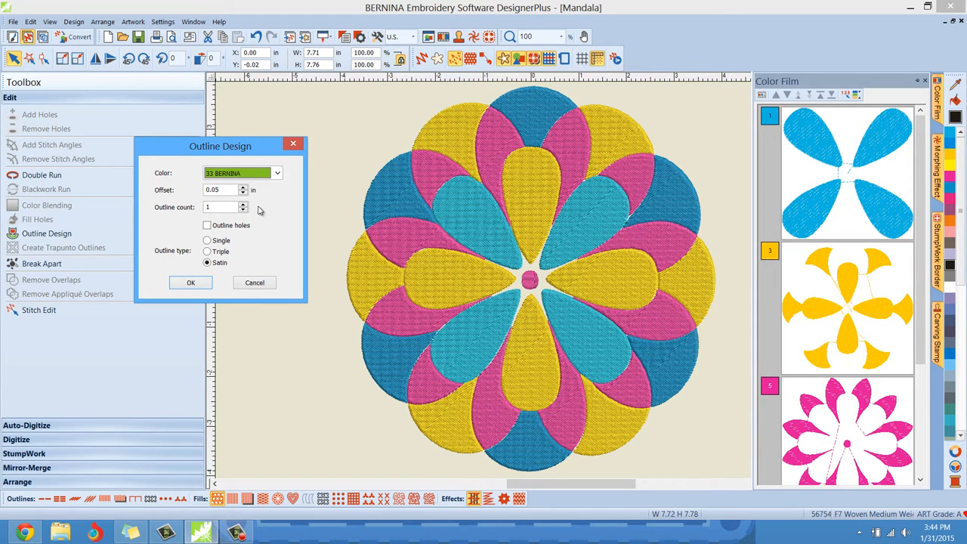
mouse_move(242, 209)
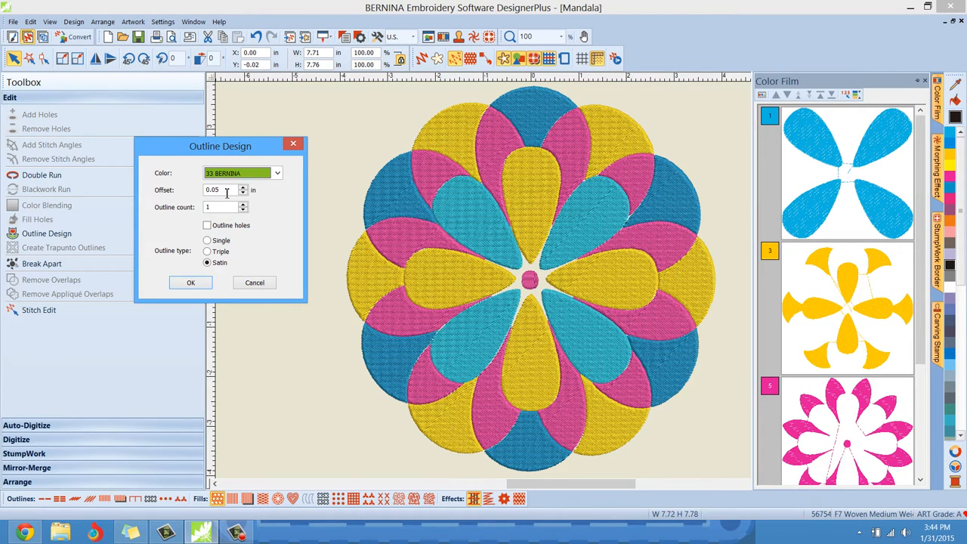
mouse_move(179, 210)
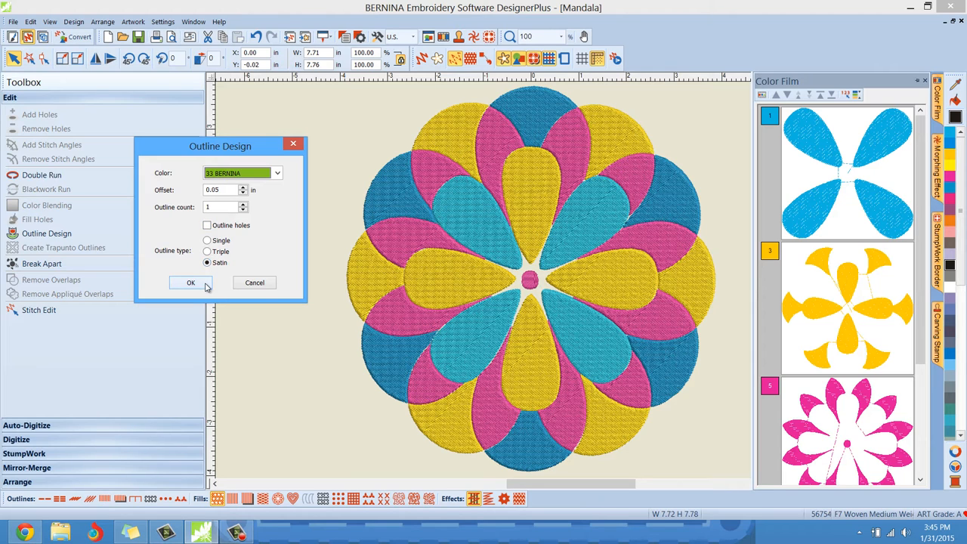
- Create the lime green satin perimeter outline and hide the colour breakdown
left_click(191, 283)
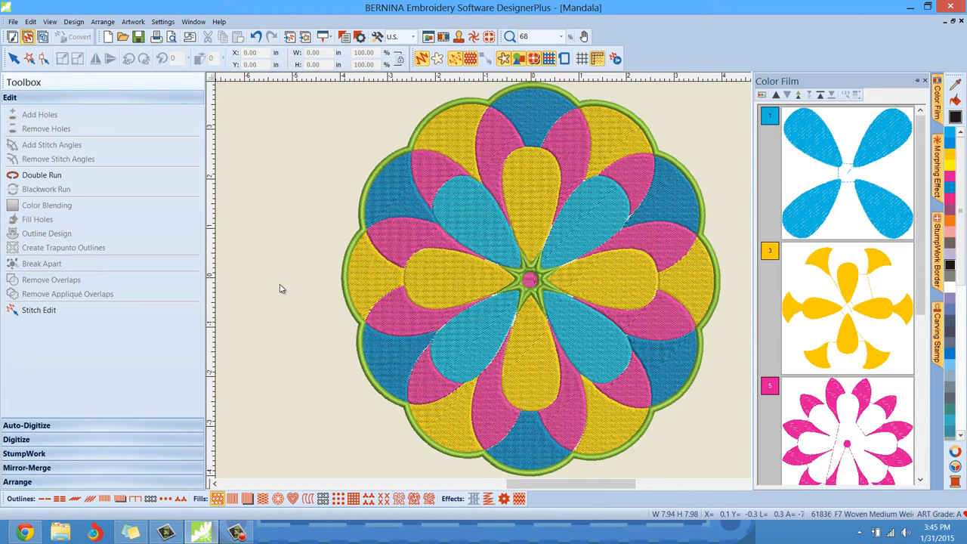
left_click(924, 81)
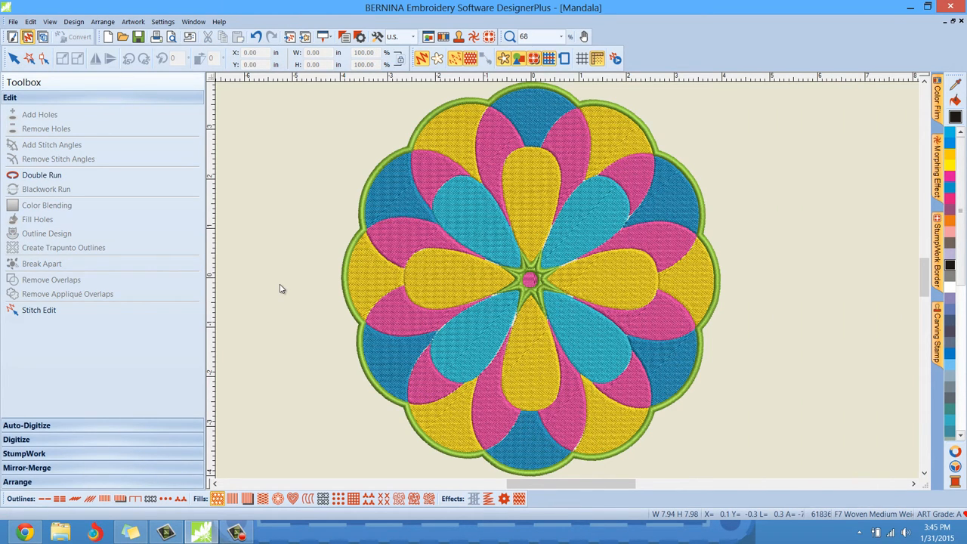
mouse_move(591, 450)
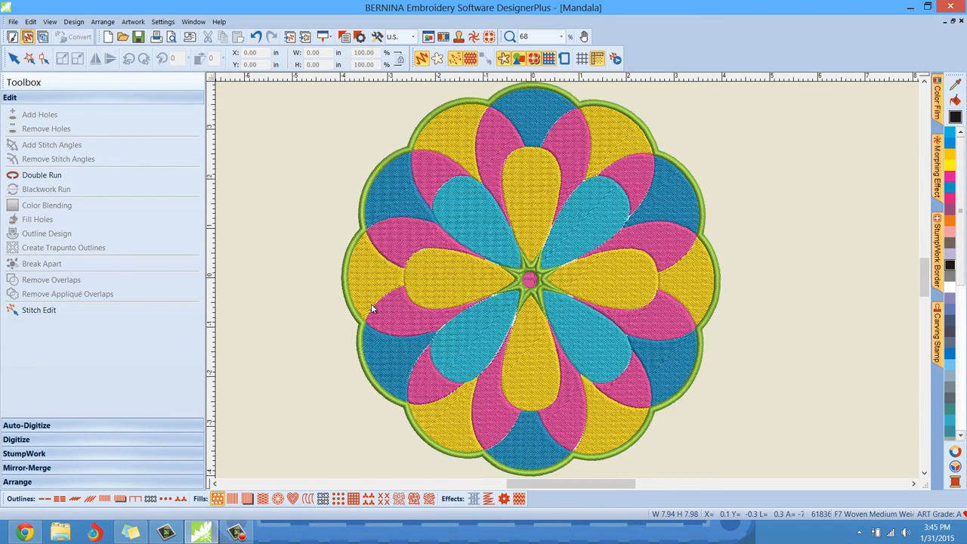
mouse_move(293, 212)
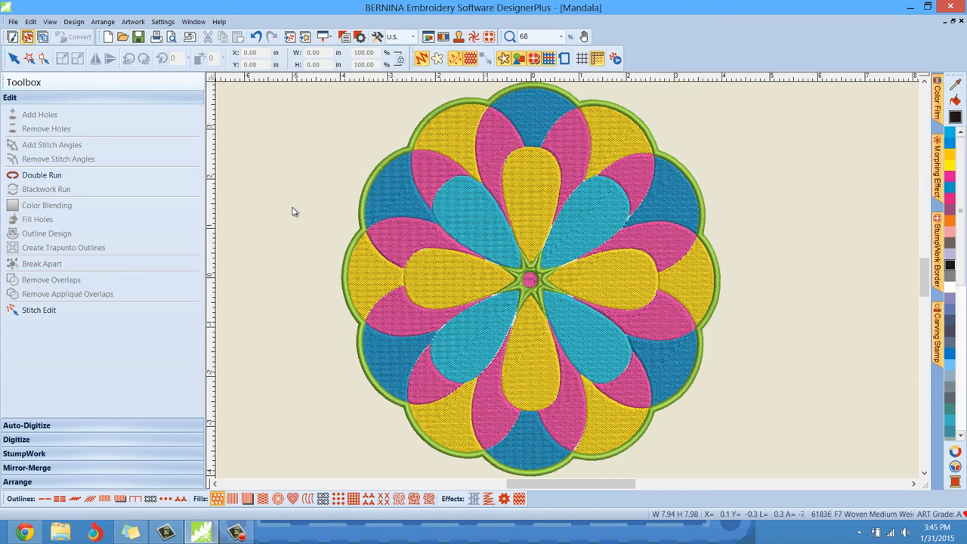
left_click(411, 36)
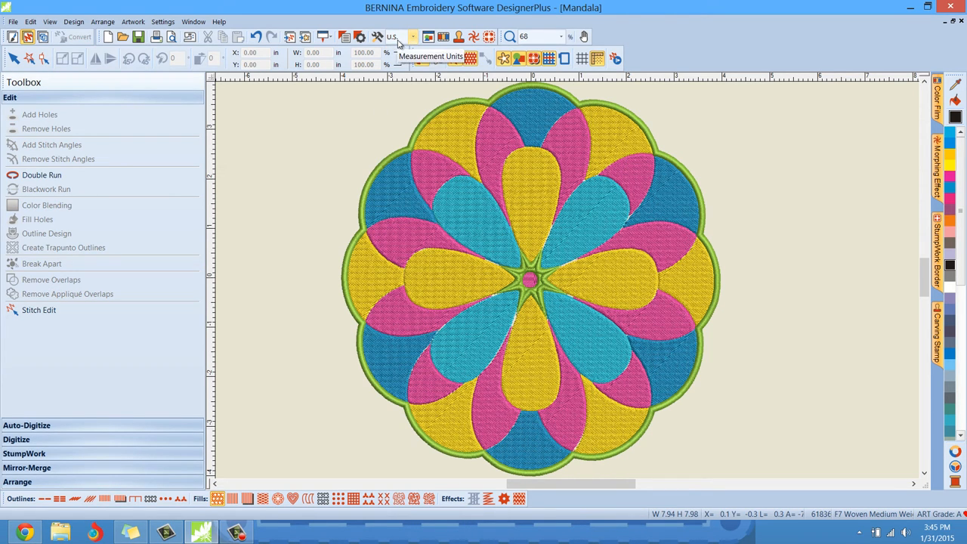
mouse_move(326, 139)
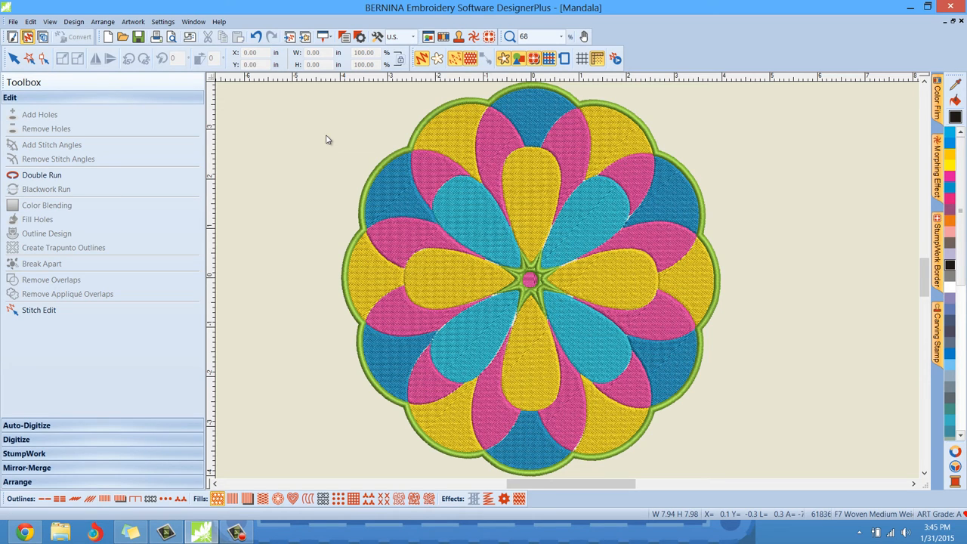